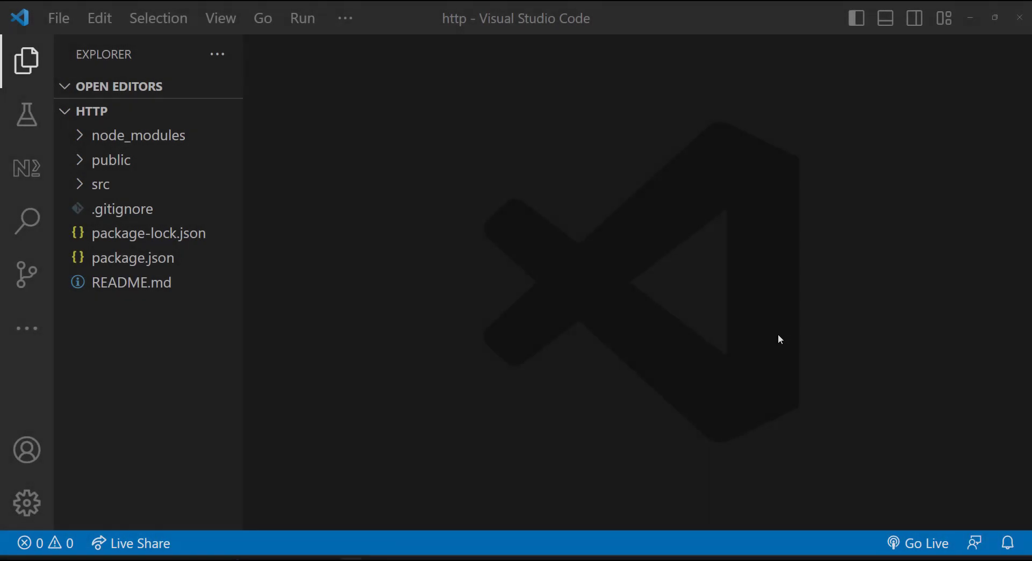
mouse_move(506, 258)
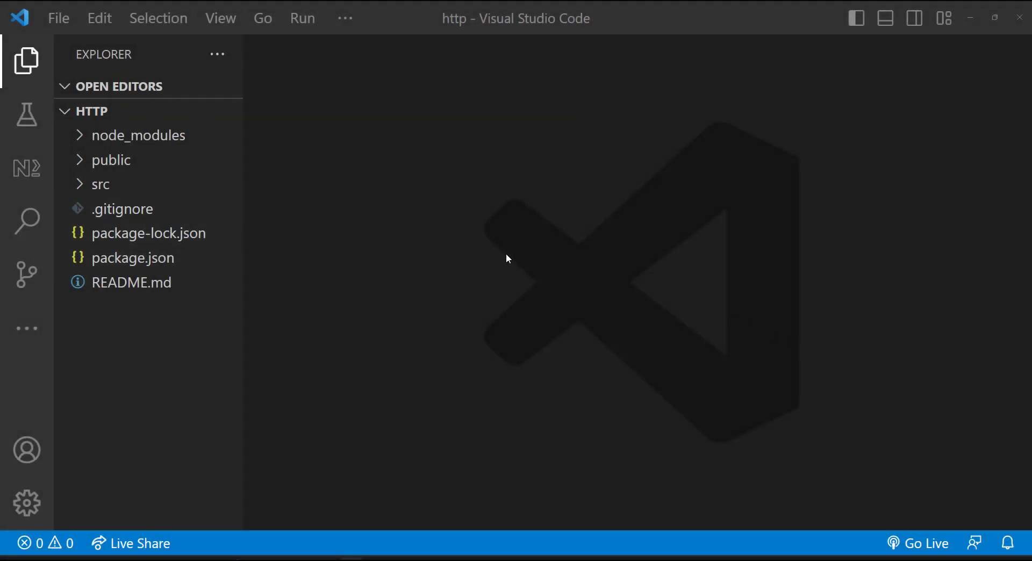
Step: Open App.js from src and note the localhost:5000/Hogwarts endpoint to request
left_click(100, 184)
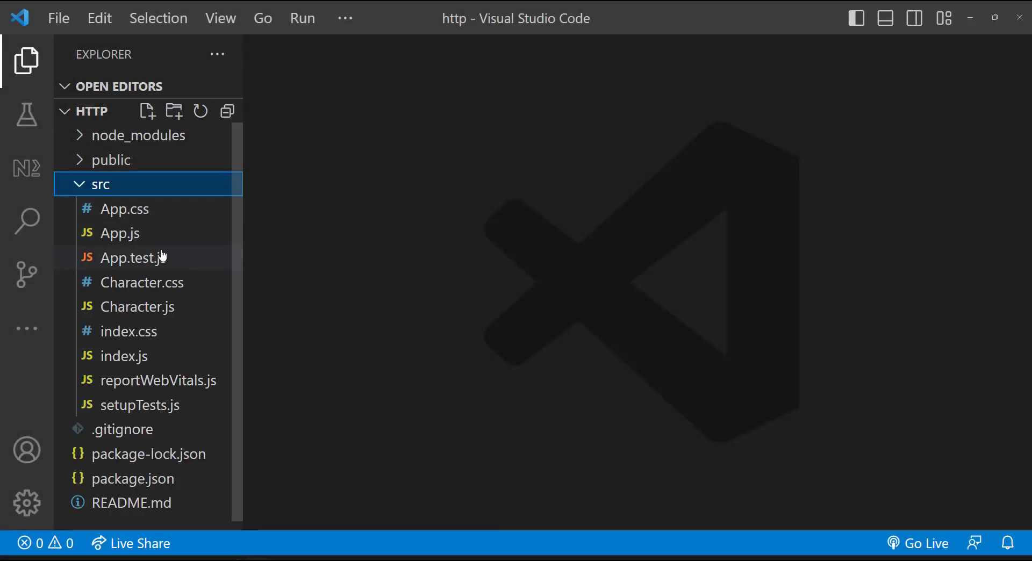
left_click(119, 234)
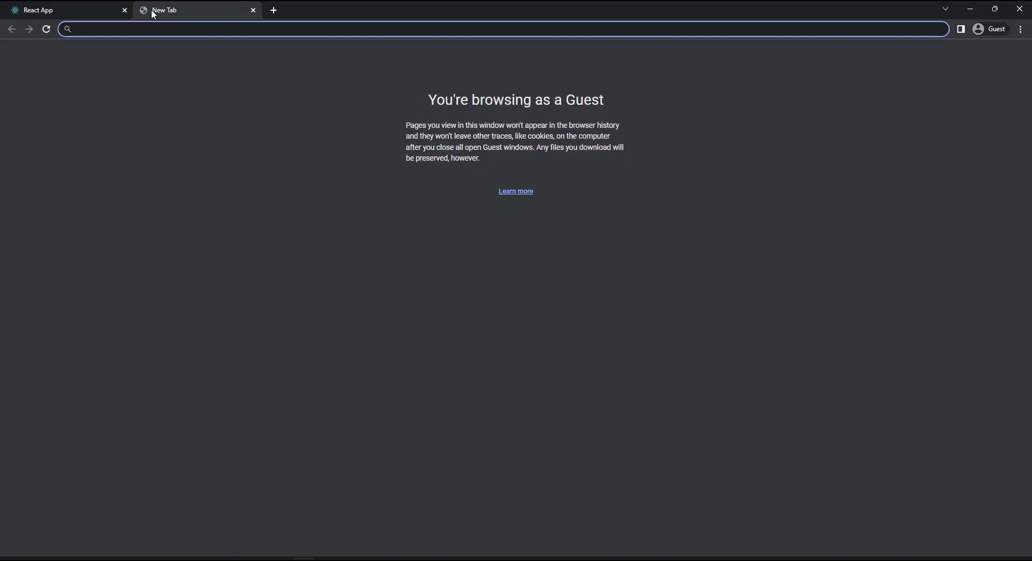
type("localhost:5000/Hogwarts")
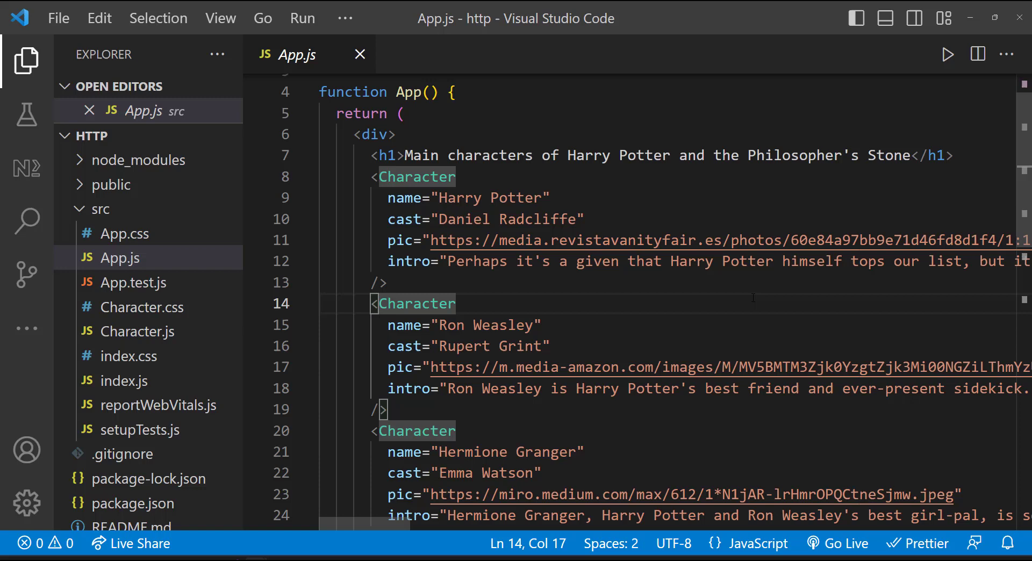
left_click(404, 113)
type("useEffect(() => {")
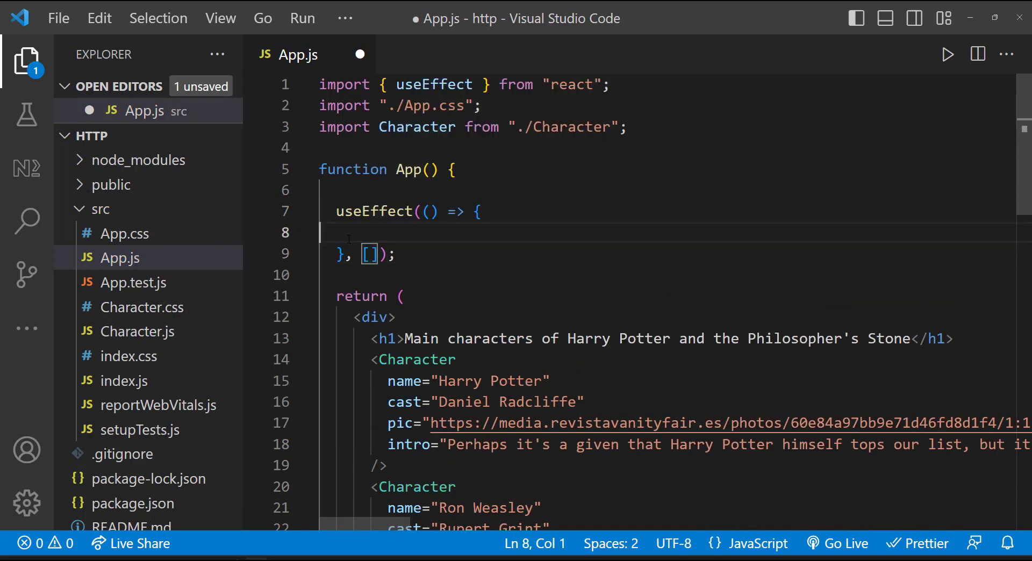
type("fetch(")
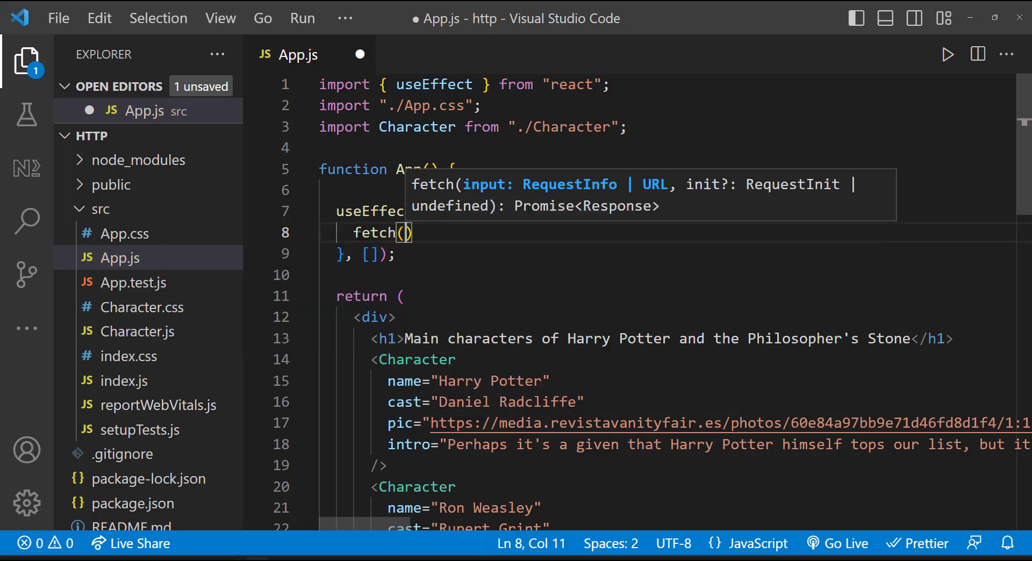
type("\"\"")
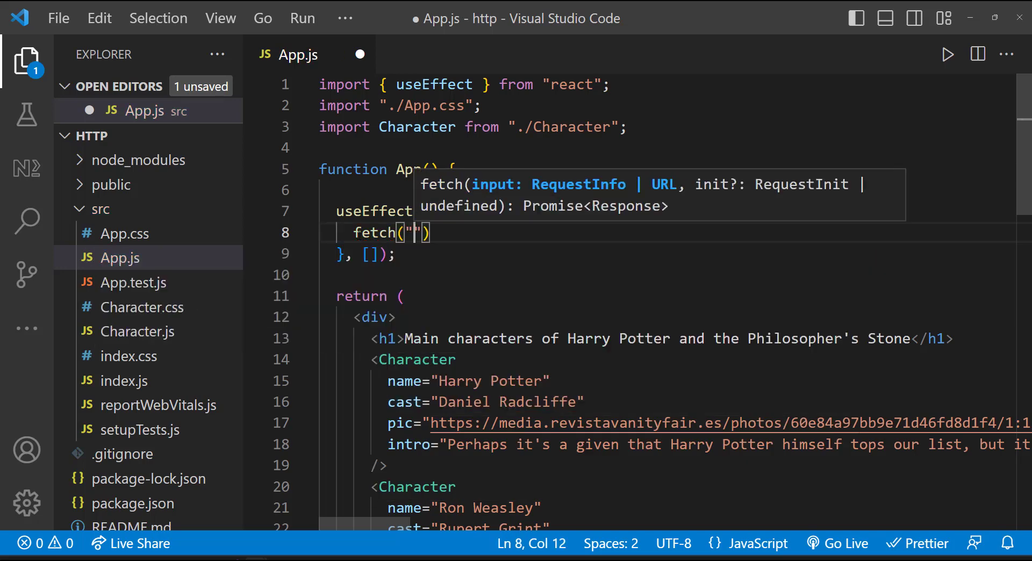
type("http://localhost:")
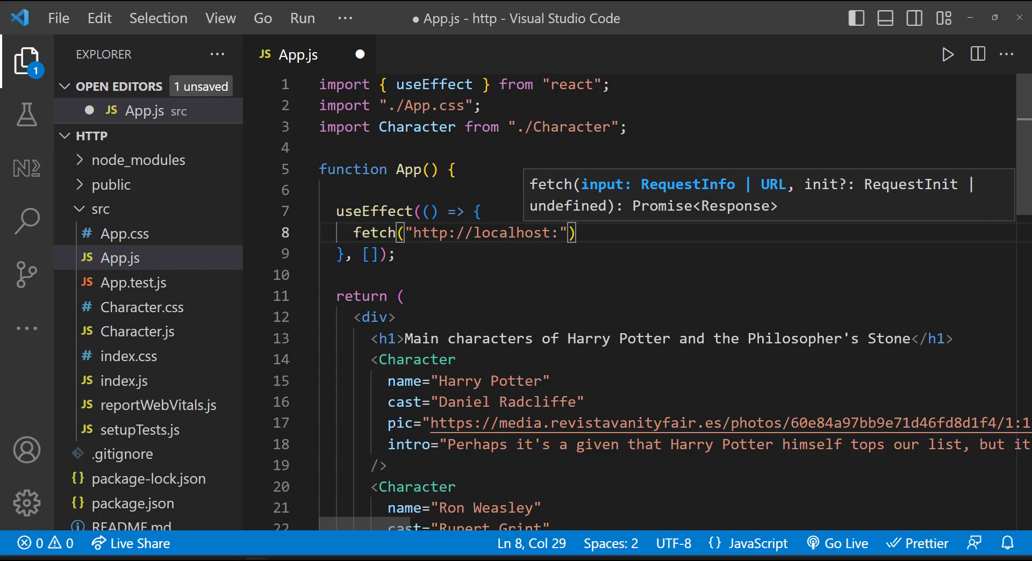
type("5000/Hogwarts")
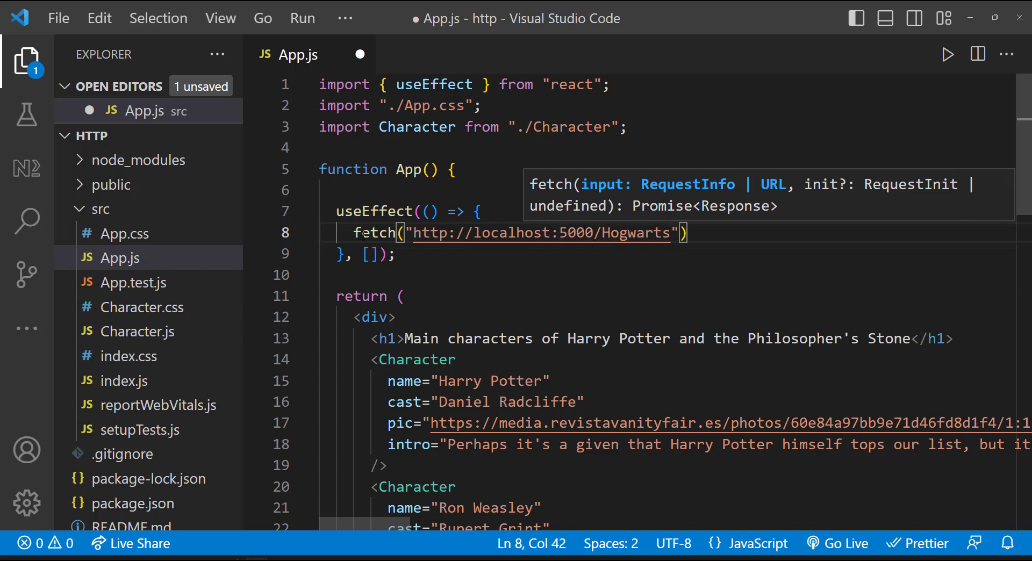
type(".then(")
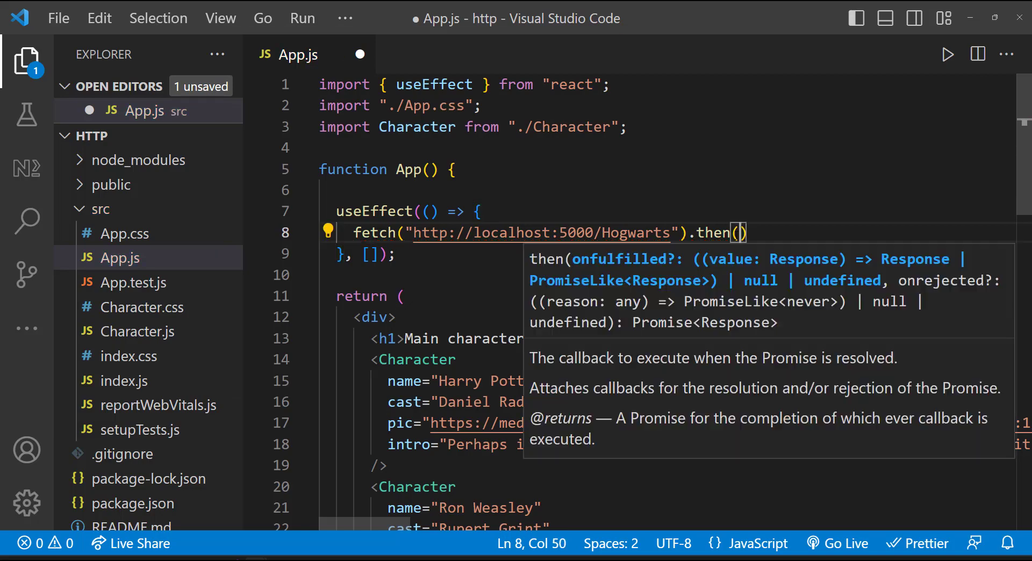
type("(res) => {")
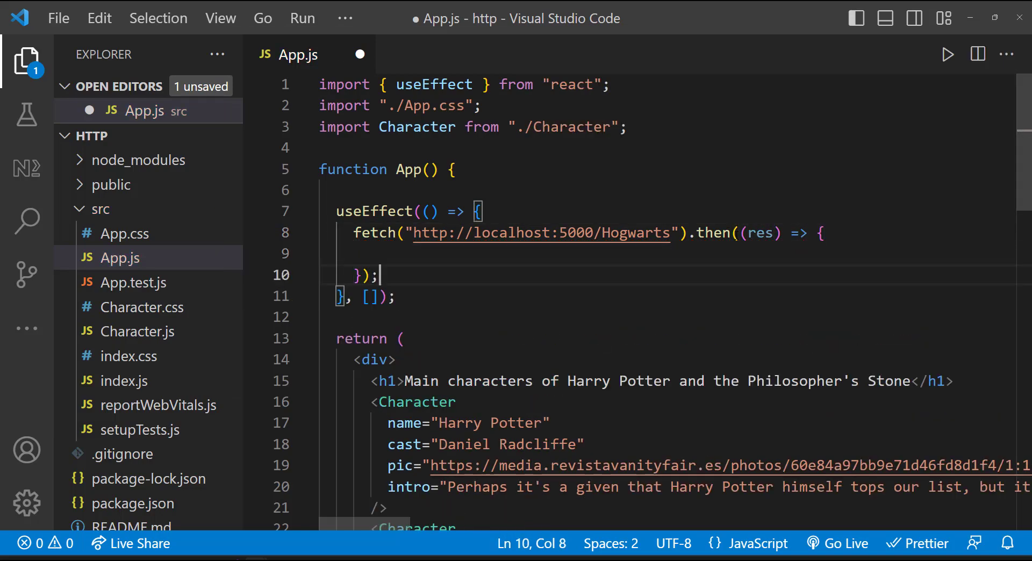
Step: Chain res.json().then logging the parsed response, save, and reload the app to check the log
type("console.log(res);")
type("res.json")
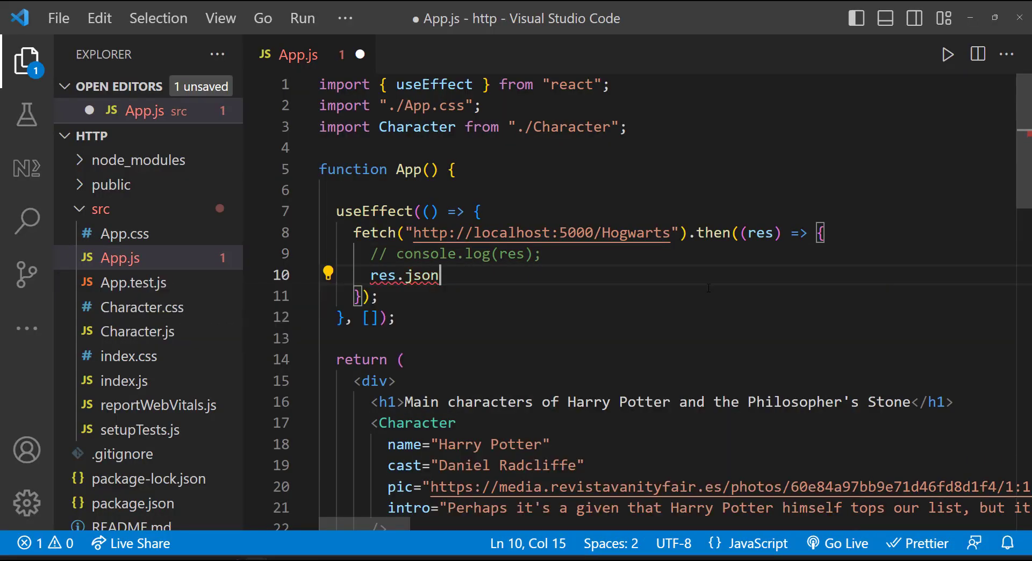
type("()")
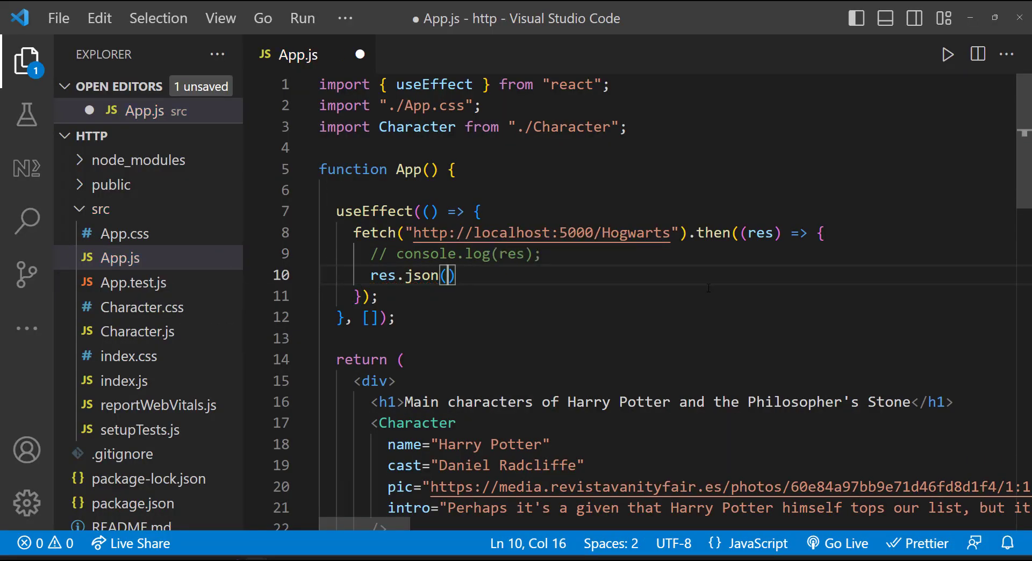
type(".then((response) => {")
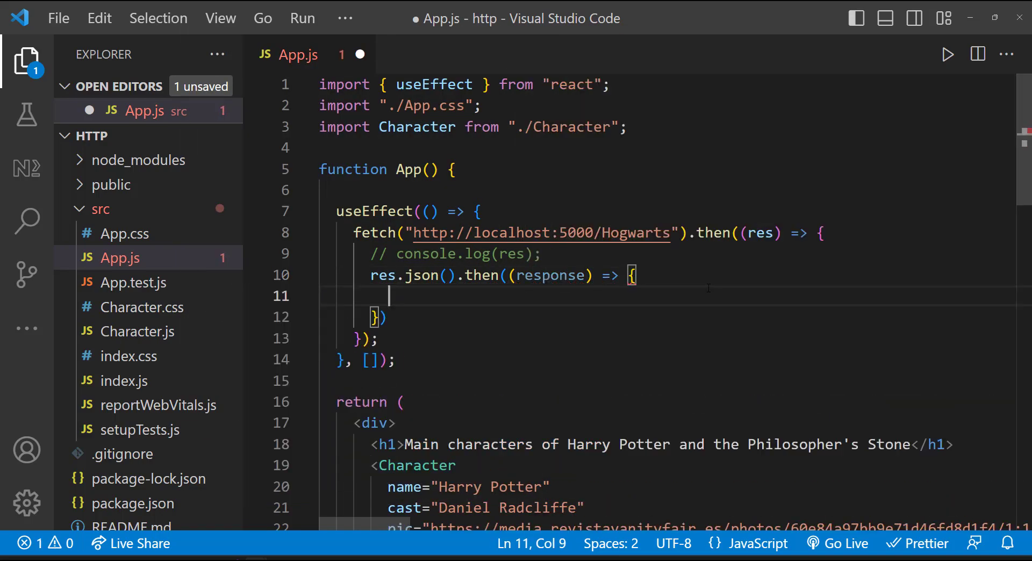
type("console.log(re")
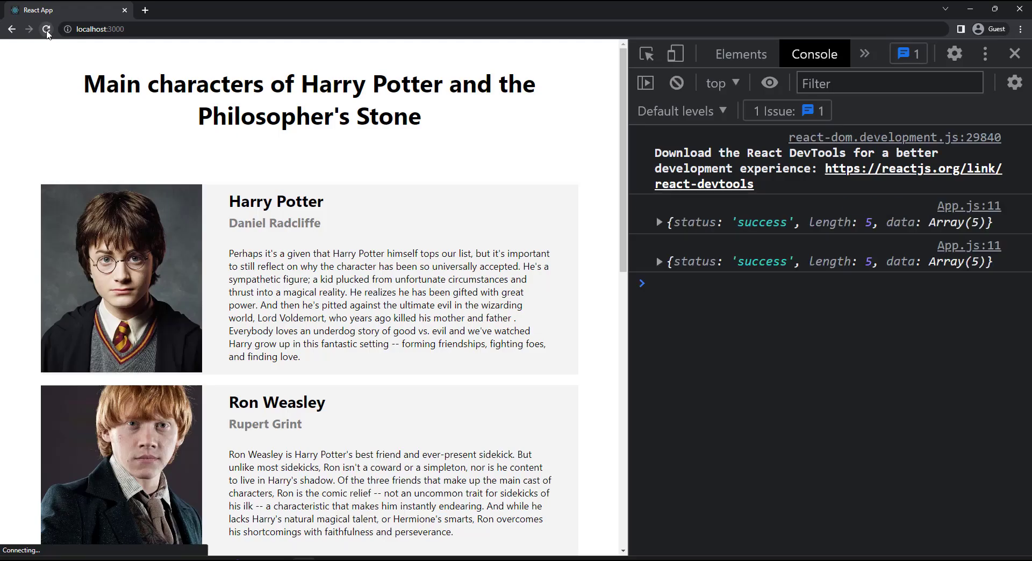
left_click(658, 261)
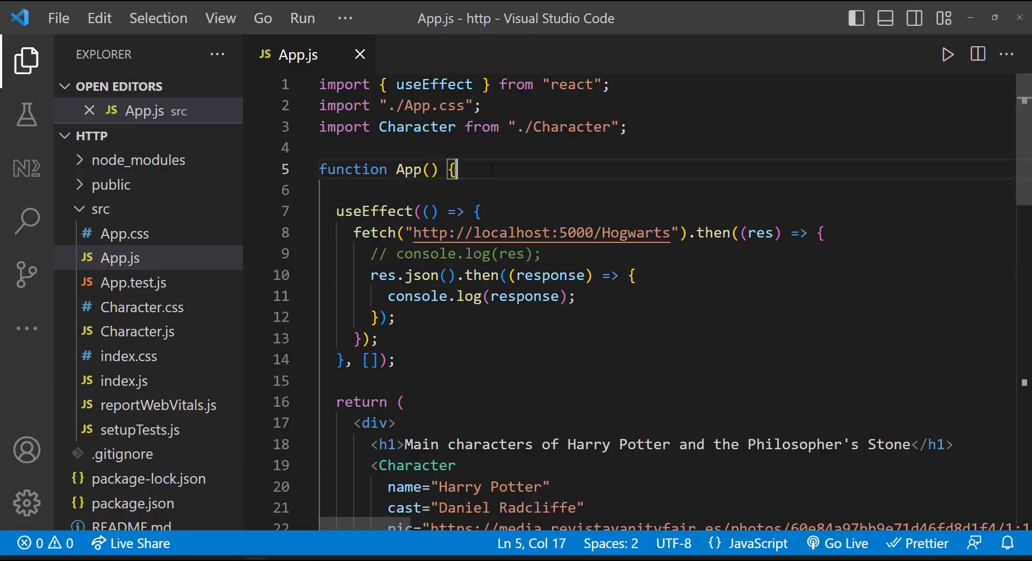
Step: Add a characters state with useState([]) and store the fetched response via setCharacters
type("const [characters, setCharacters] = u")
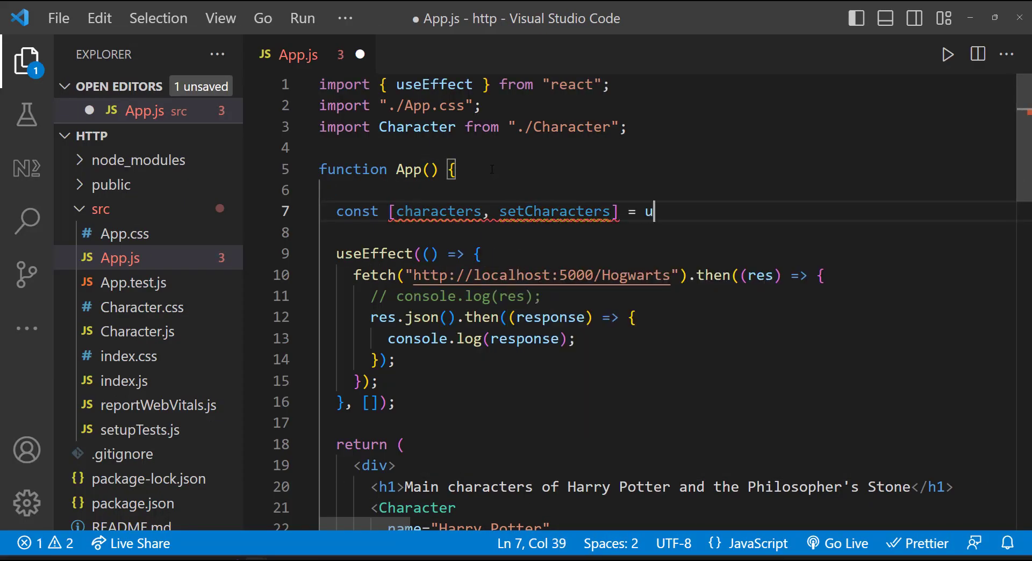
type("seState([]);")
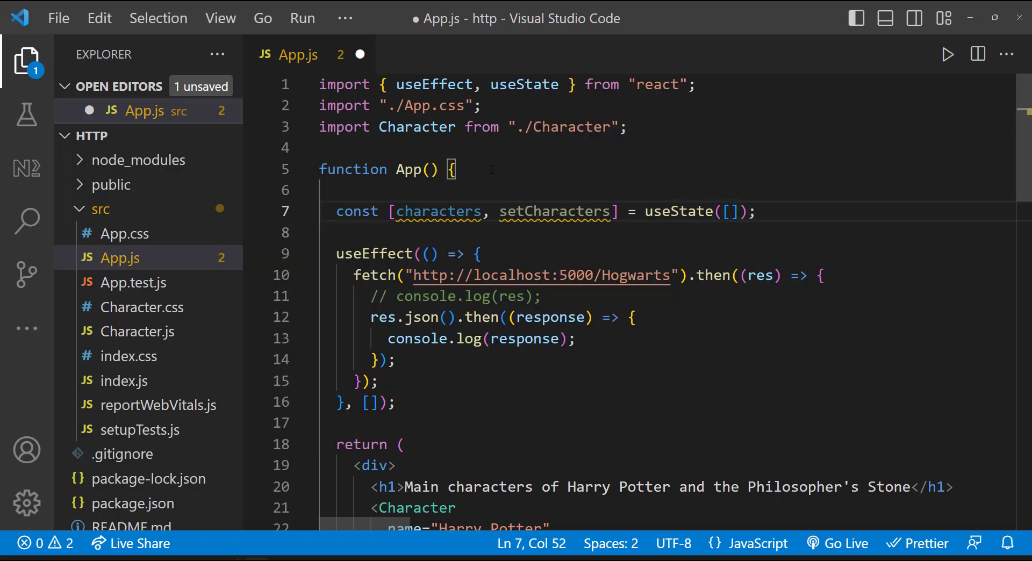
double_click(556, 211)
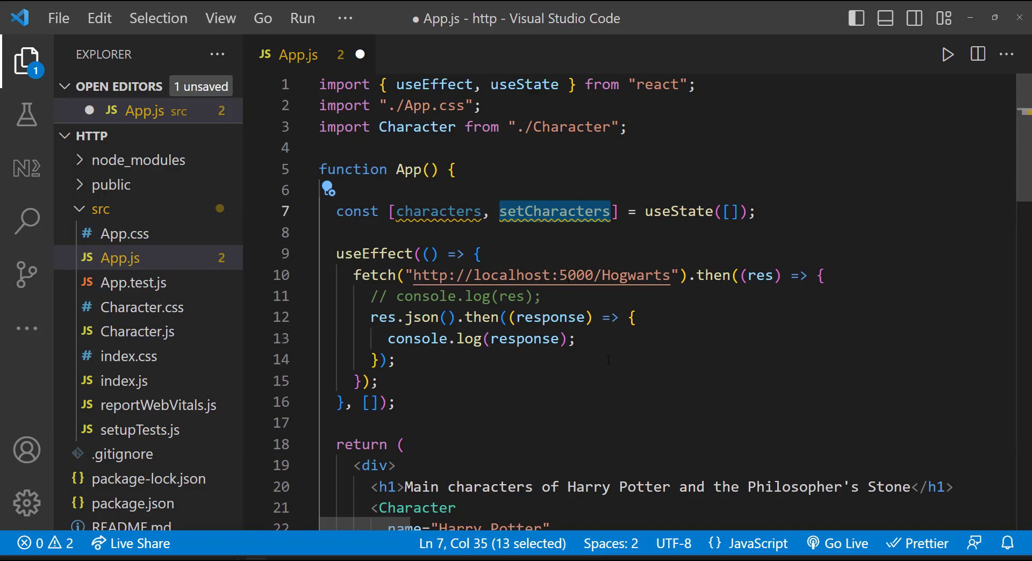
type("setCharacters(response.data);")
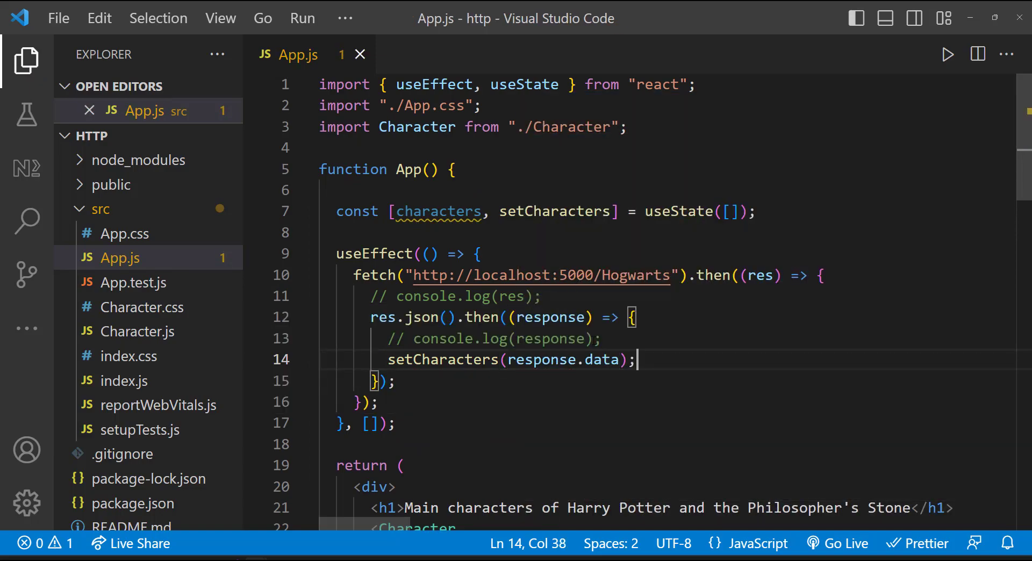
Step: Map characters to Character cards passing name, cast, pic and intro props from each character
scroll("down", 3)
type("{characters.map(character => <Character")
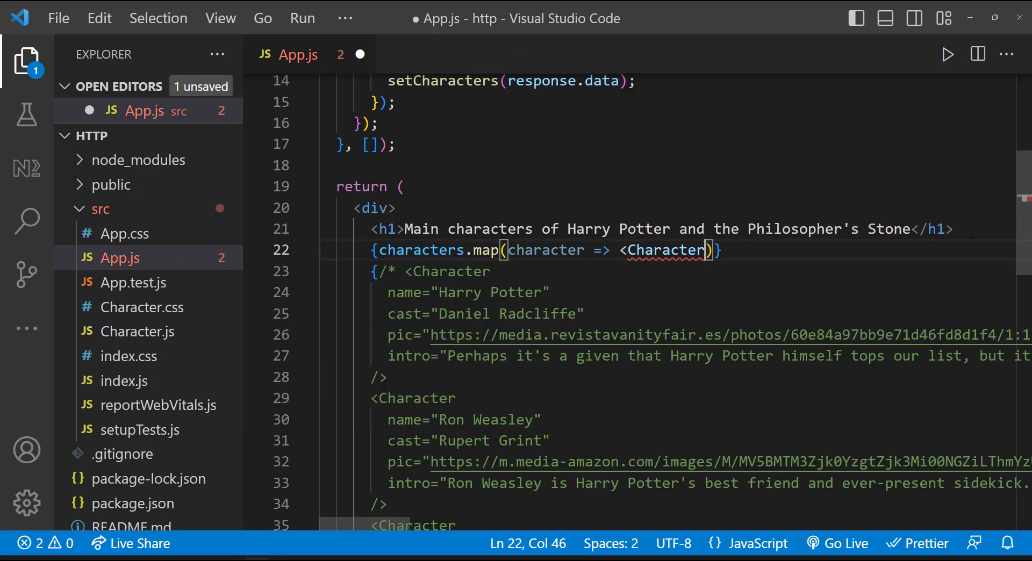
type("name={character.name} />")
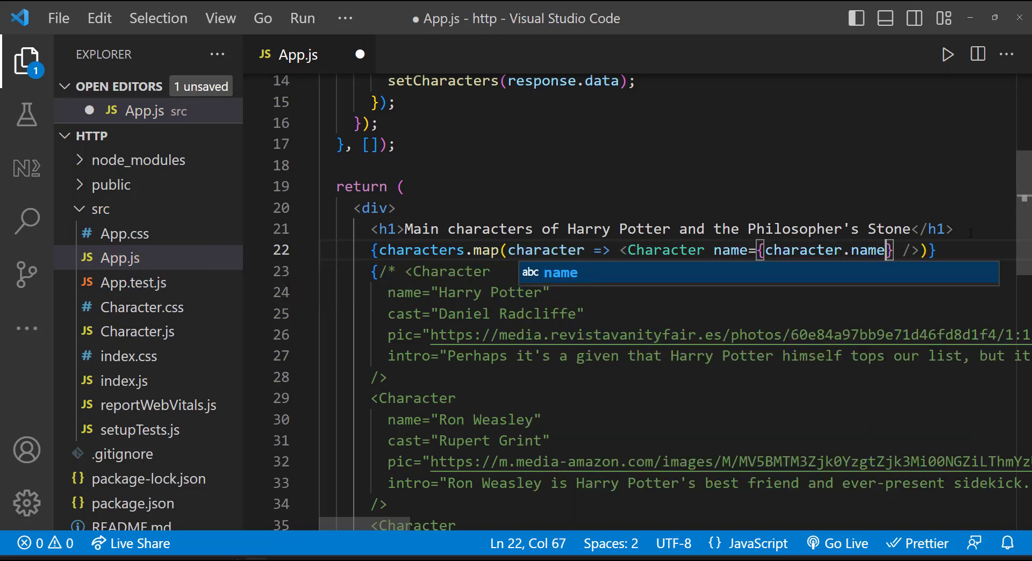
type("cast={character.cast")
type("pic={character.pic")
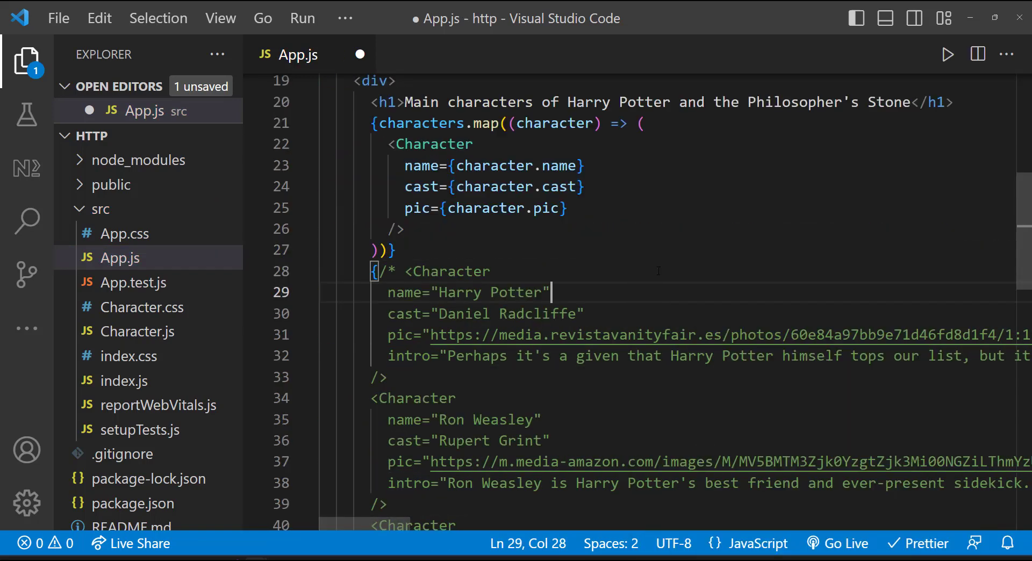
type("intro={character.")
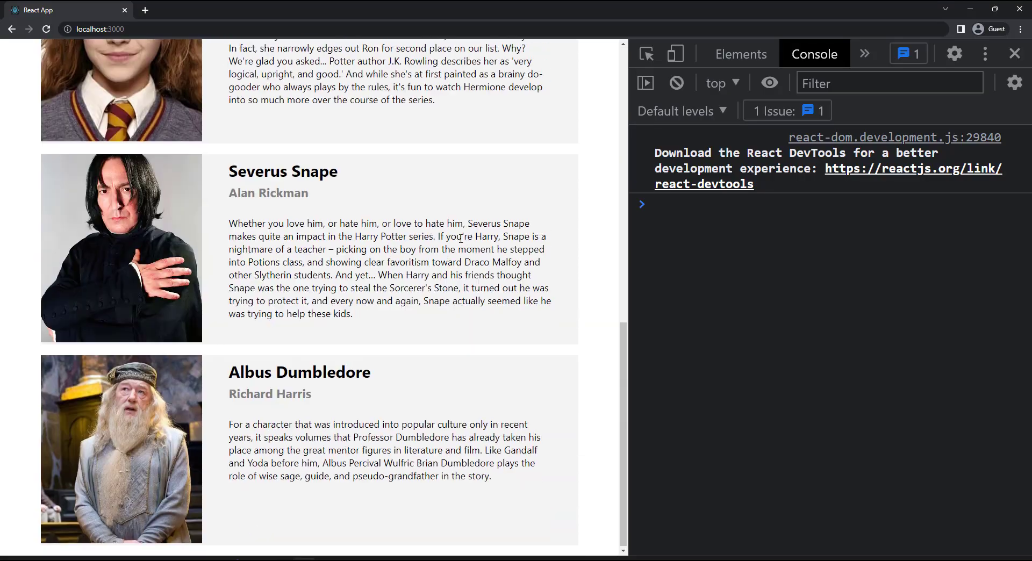
scroll("up", 3)
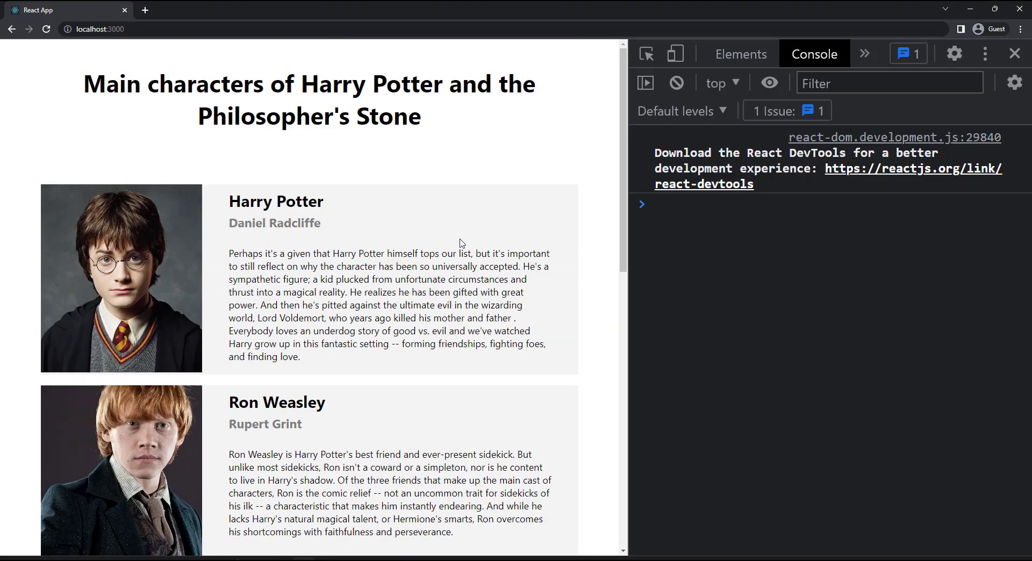
mouse_move(408, 240)
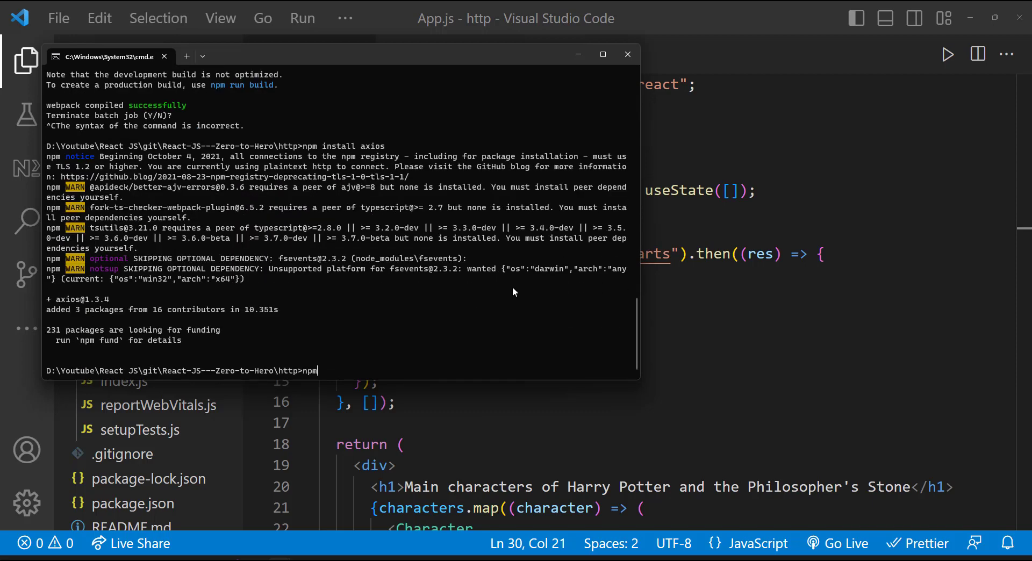
Step: Return to the code editor after installing axios with npm
left_click(626, 54)
type("imp")
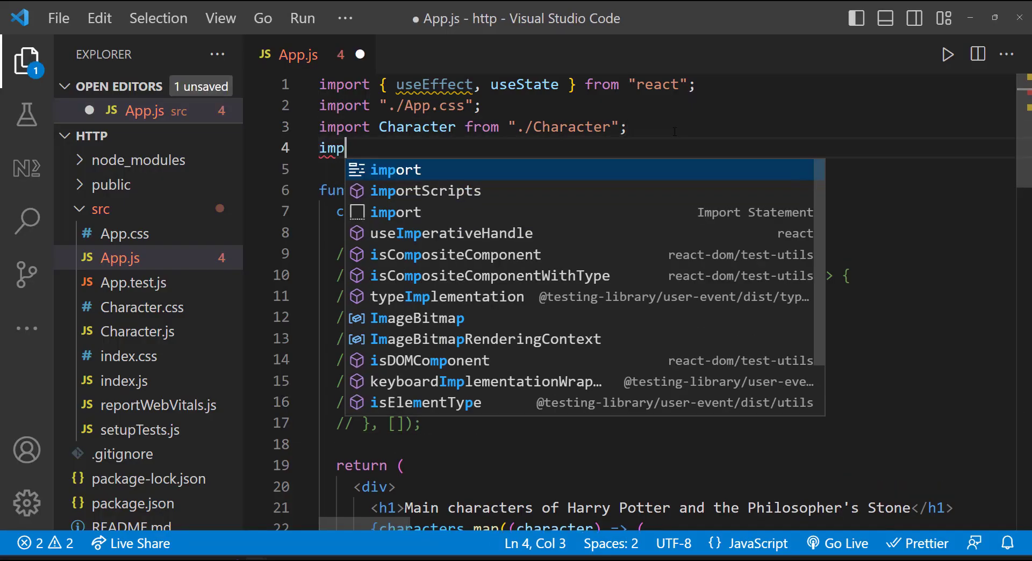
Step: Import axios and add a useEffect calling axios.get on the Hogwarts endpoint with .then logging res
type("ort axios from \"axios\";")
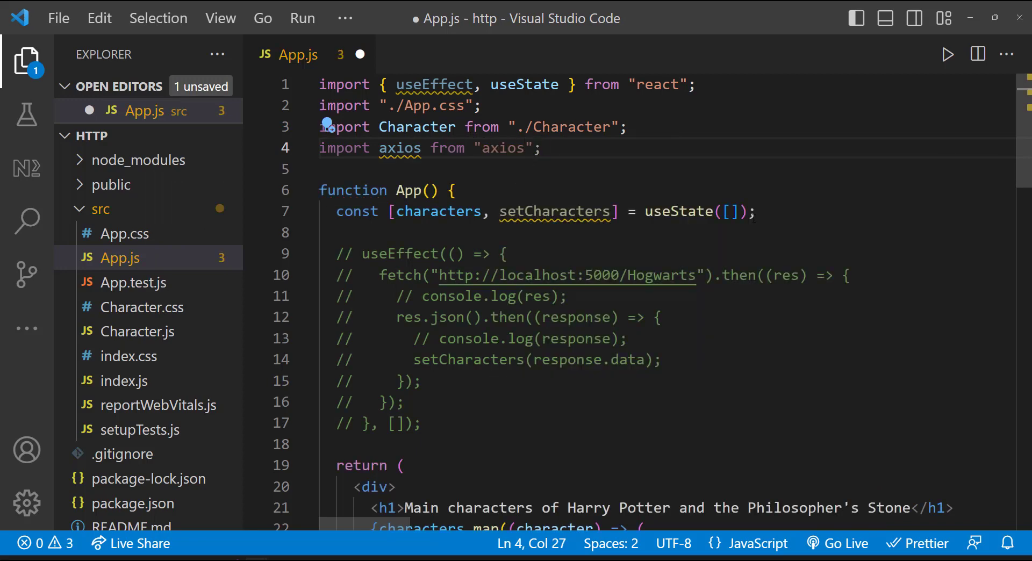
scroll("down", 3)
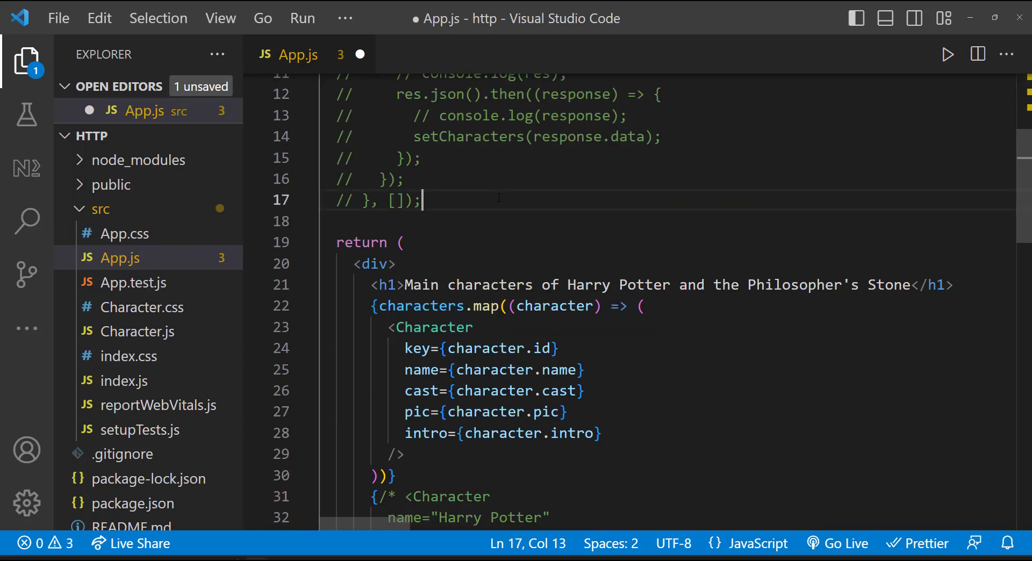
type("useEffect(() => {")
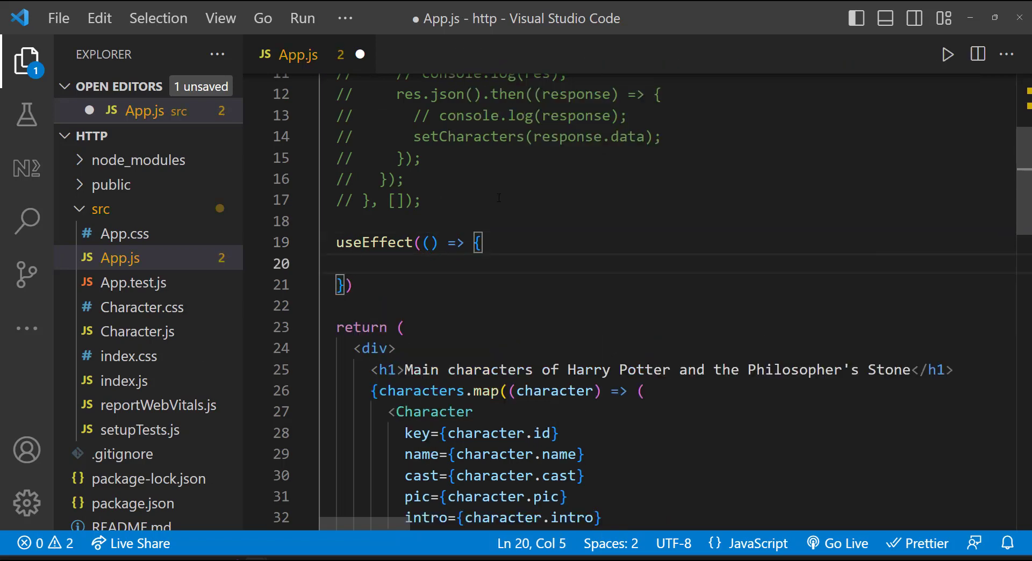
type("ax")
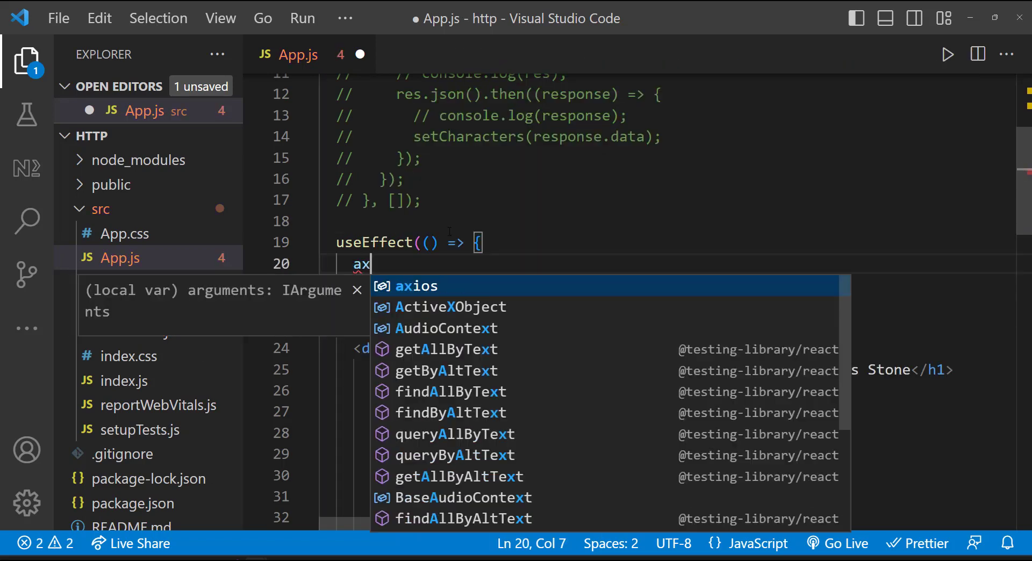
type("ios.get(\"http://localhost:5000/Hogwarts")
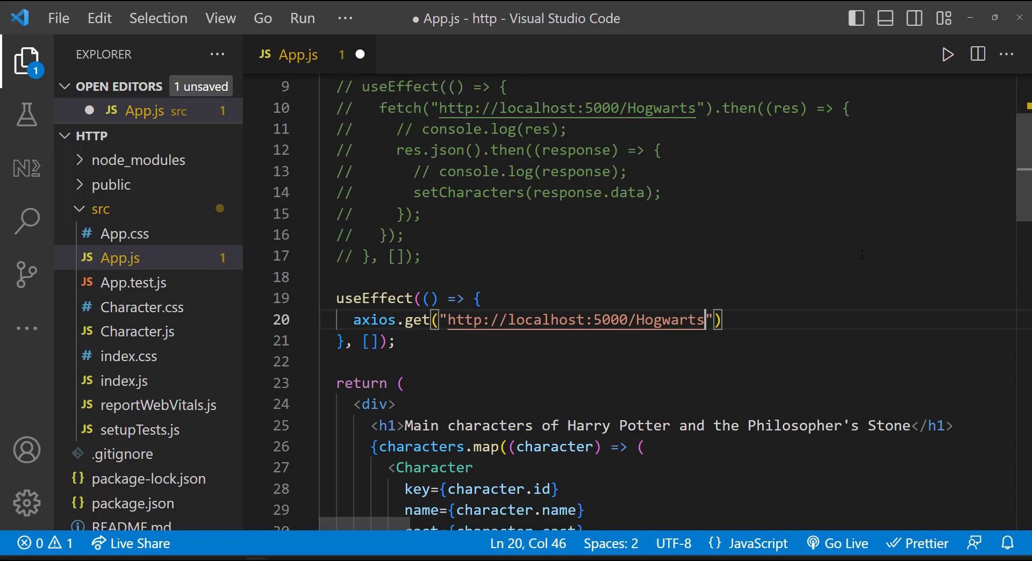
type(".then((res) => {")
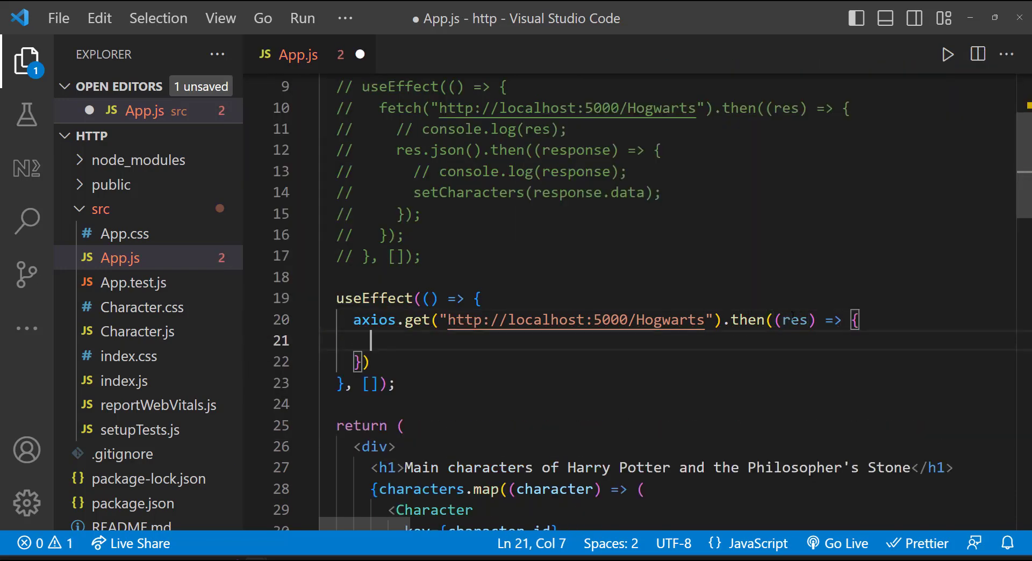
type("console")
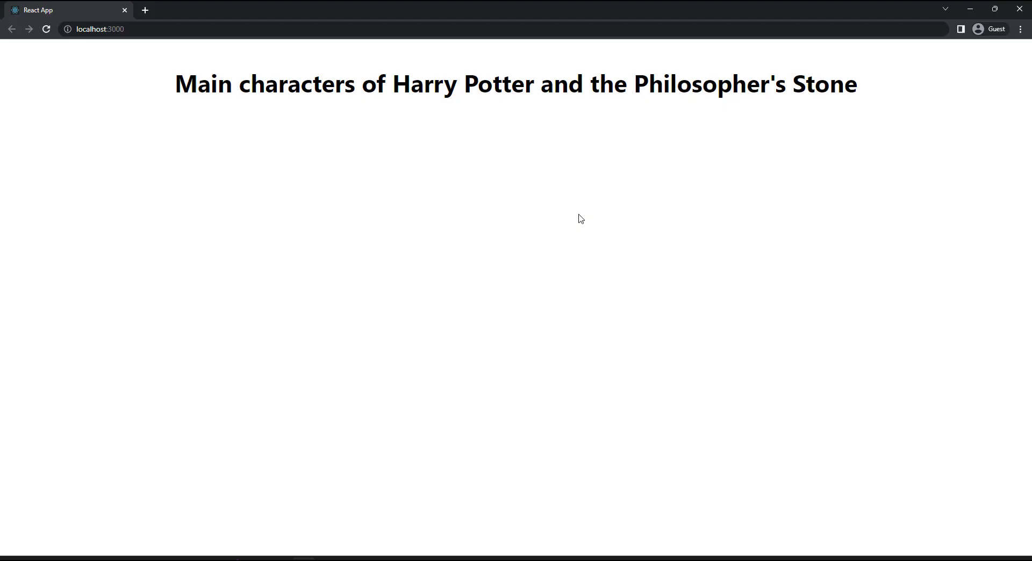
Step: Check the axios response in Chrome's developer console and clear the logged messages
key("F12")
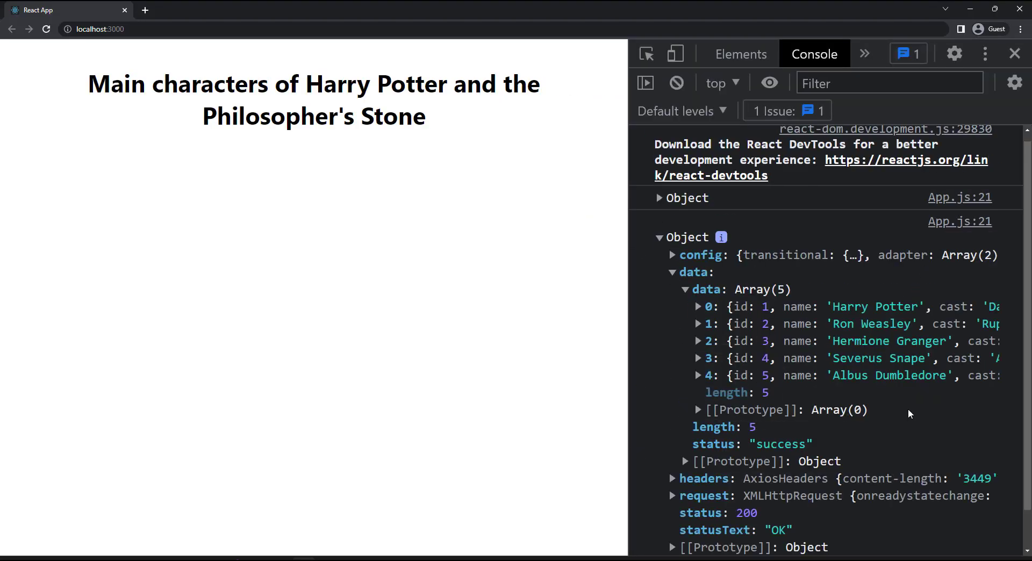
mouse_move(932, 413)
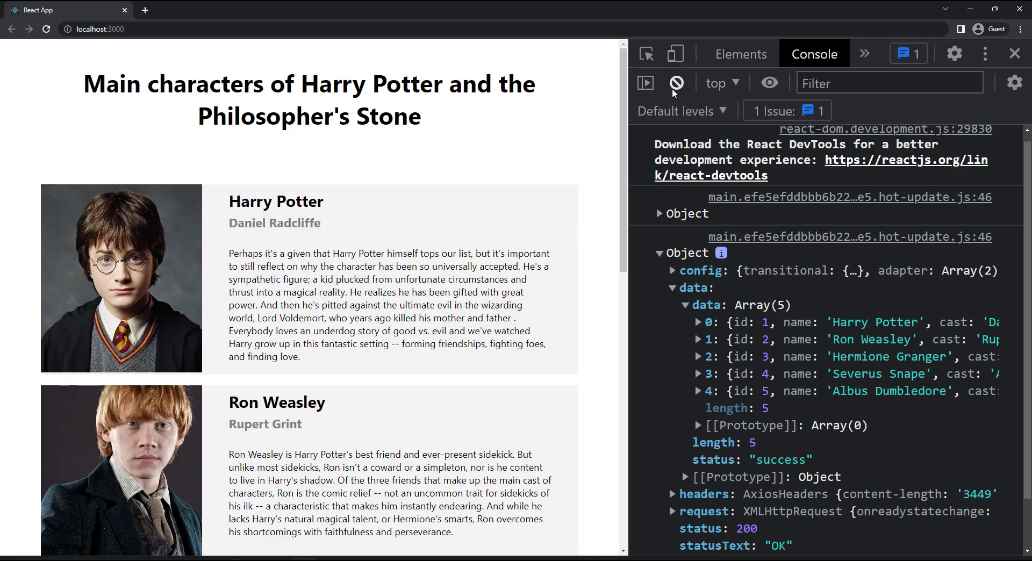
left_click(1014, 54)
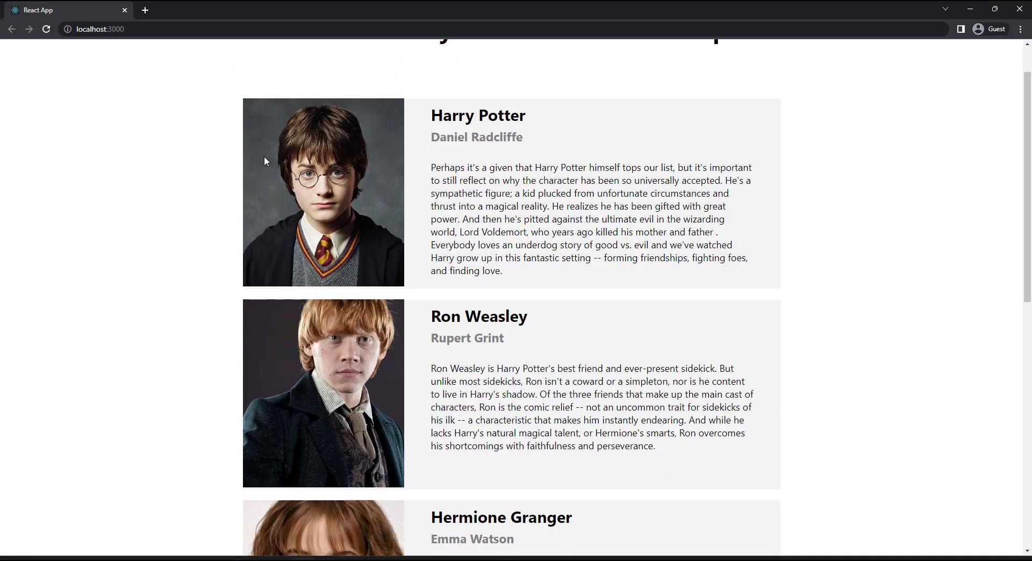
Step: Open the first user's GitHub profile from the Axios demo, then a new tab for api.github.com/users
scroll("up", 3)
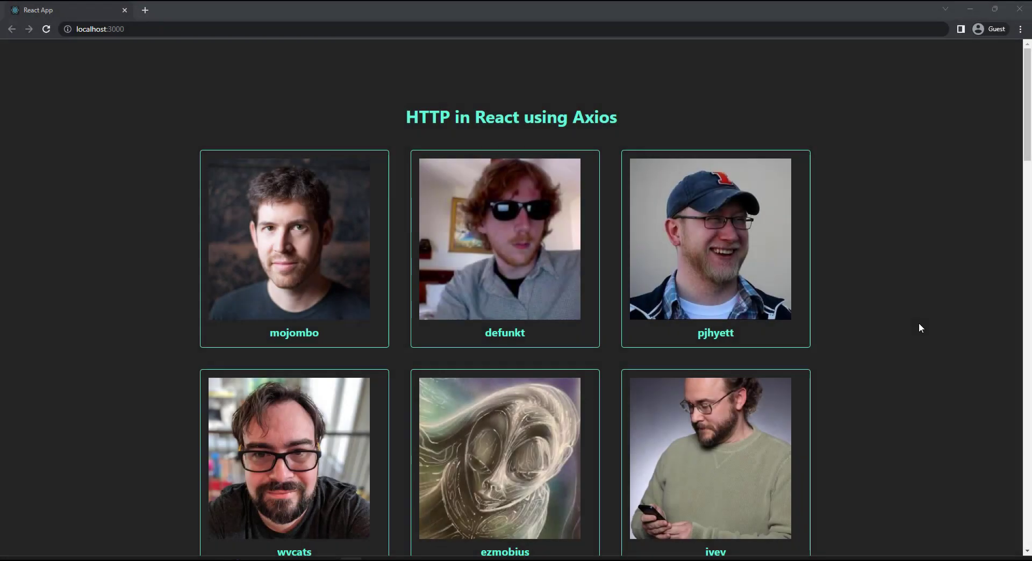
left_click(294, 248)
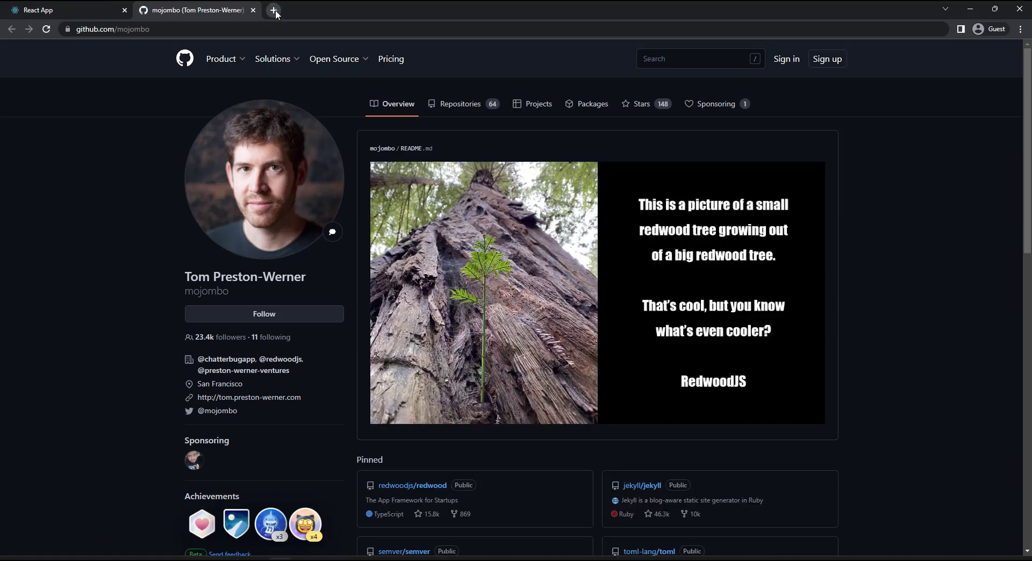
left_click(275, 9)
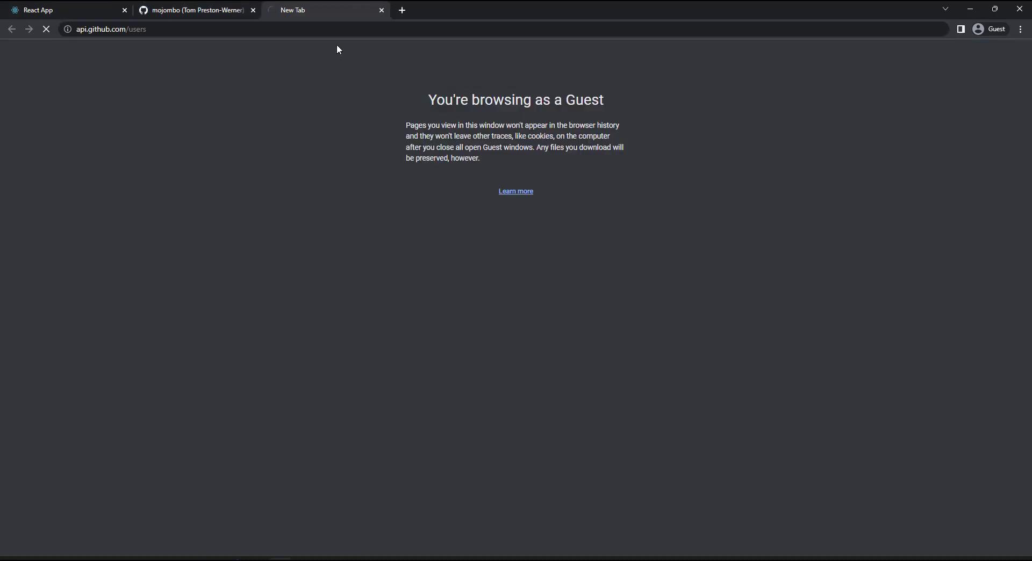